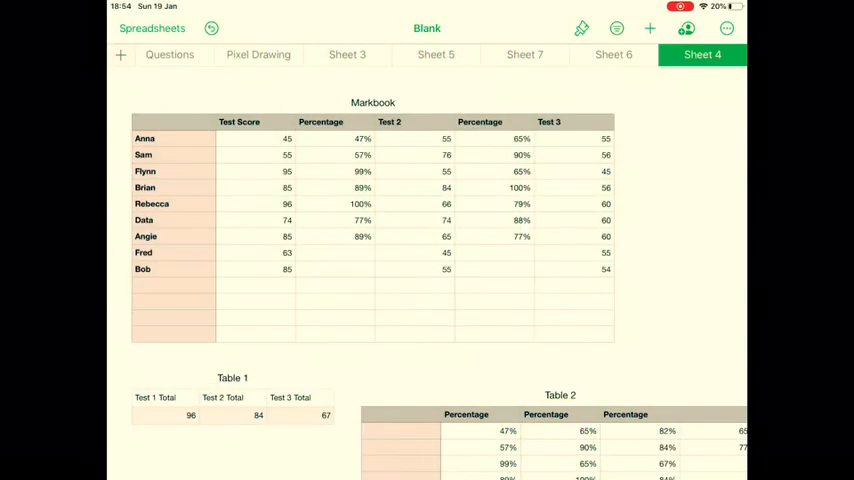
Compute Fred's test percentage as score divided by Table 1 total, giving 86%.
click(334, 252)
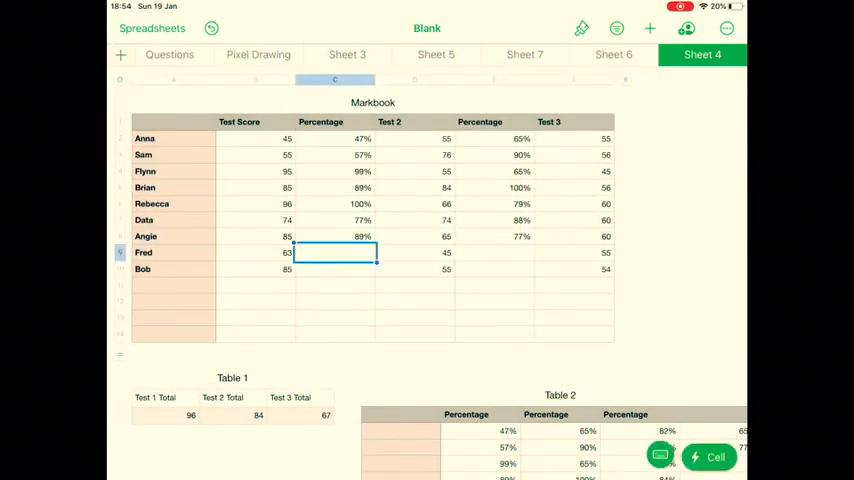
click(334, 252)
text(66)
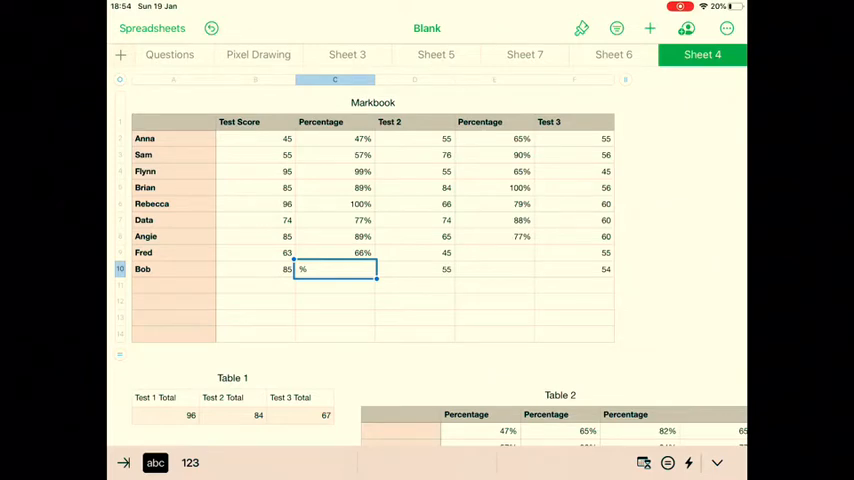
click(580, 28)
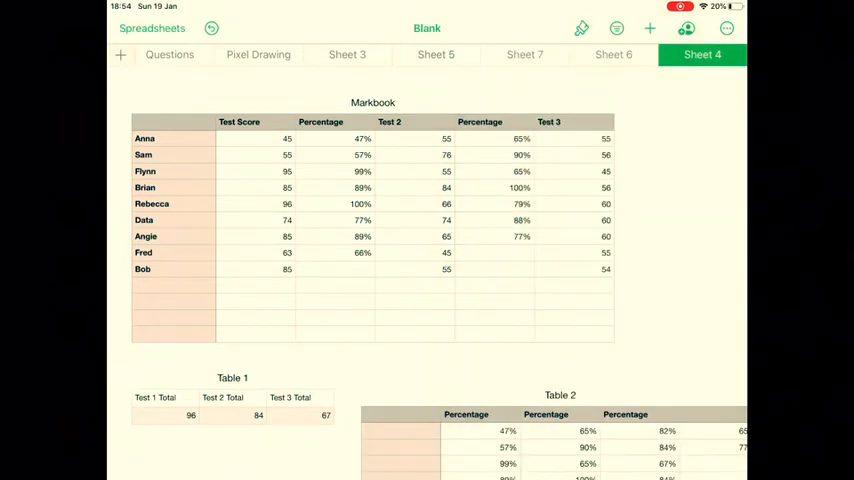
Fill Bob's test percentage (86%) and the Test 2 percentages for Fred (54%) and Bob.
click(334, 268)
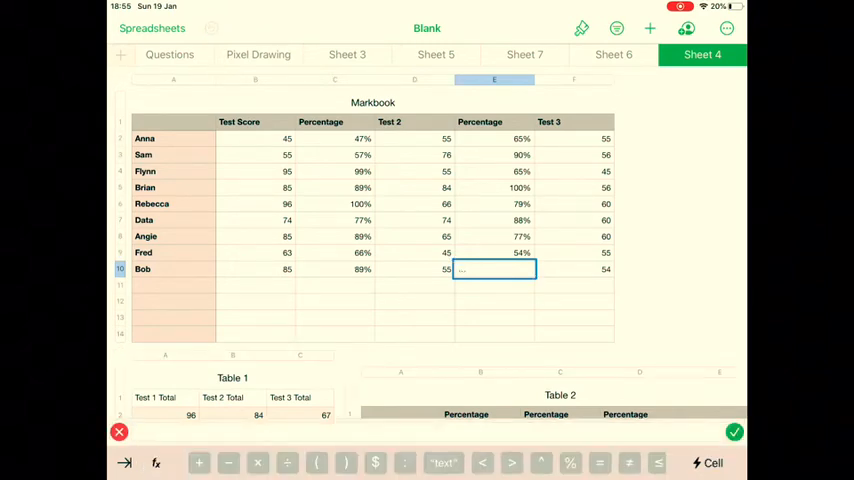
click(414, 268)
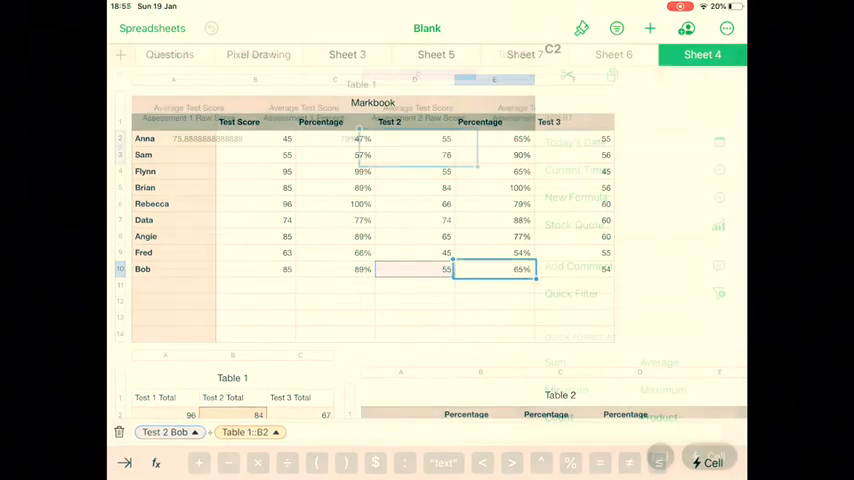
Enter AVERAGE over Markbook D2:D10 for the Assessment 2 Raw Score, giving 63.89.
click(612, 54)
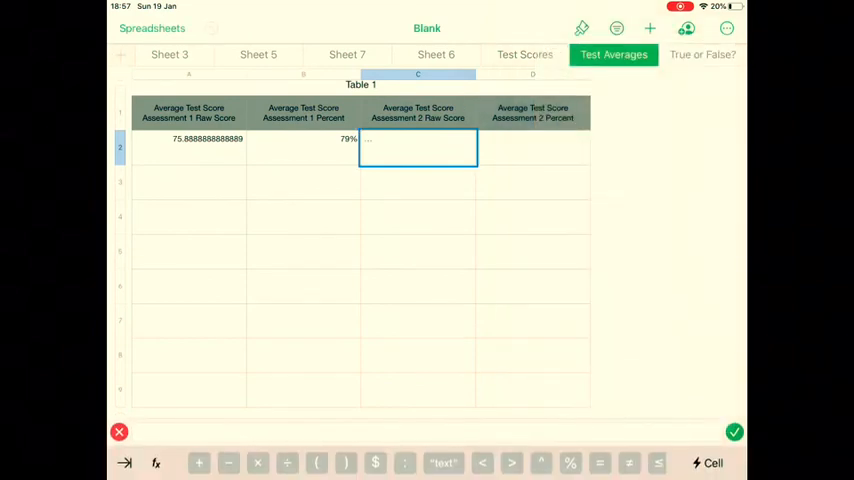
text(AVERAGE()
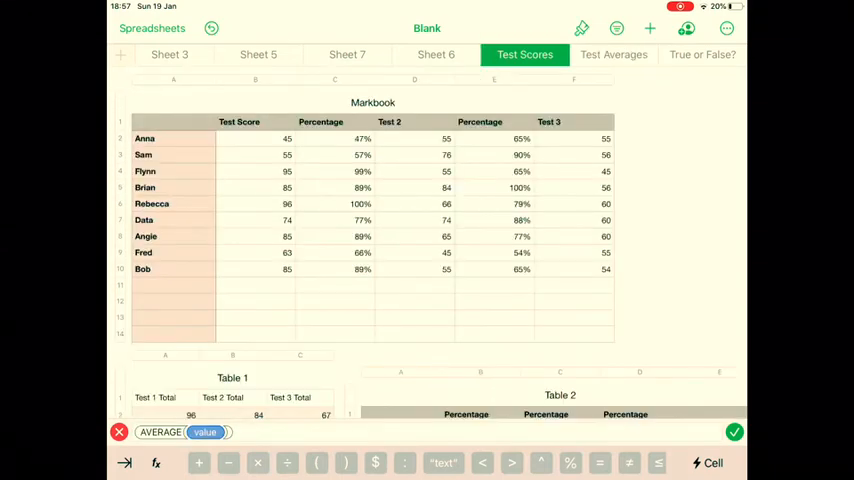
drag(414, 138, 414, 252)
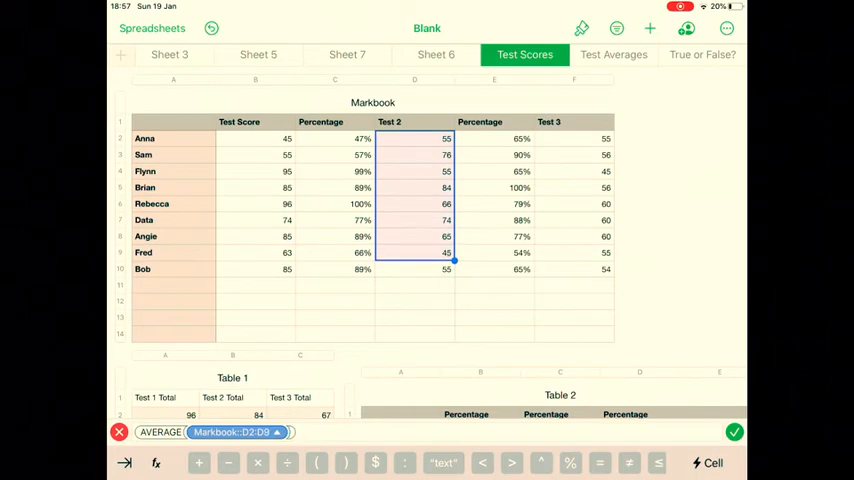
drag(450, 260, 454, 276)
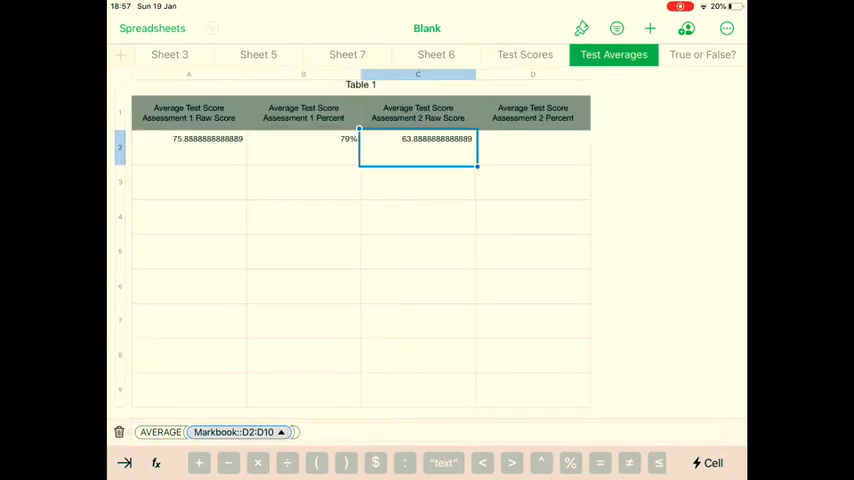
Enter AVERAGE over Markbook E2:E10 for the Assessment 2 Percent, giving 76%.
click(532, 148)
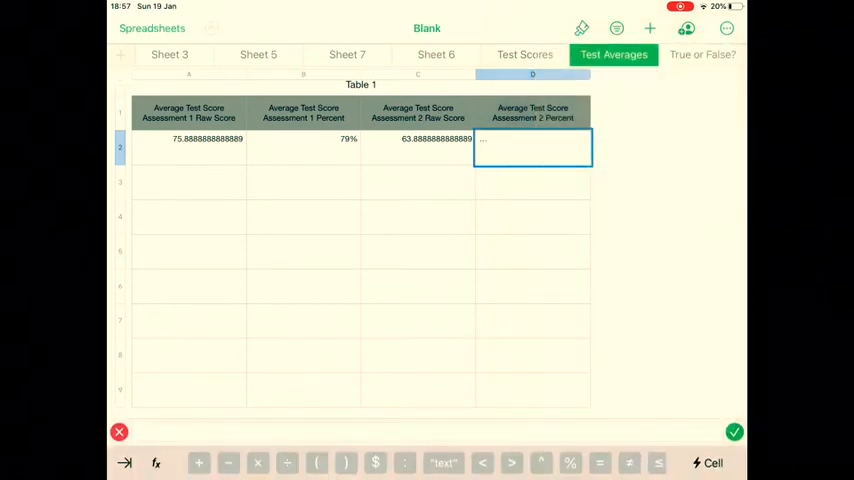
text(AVERAGE()
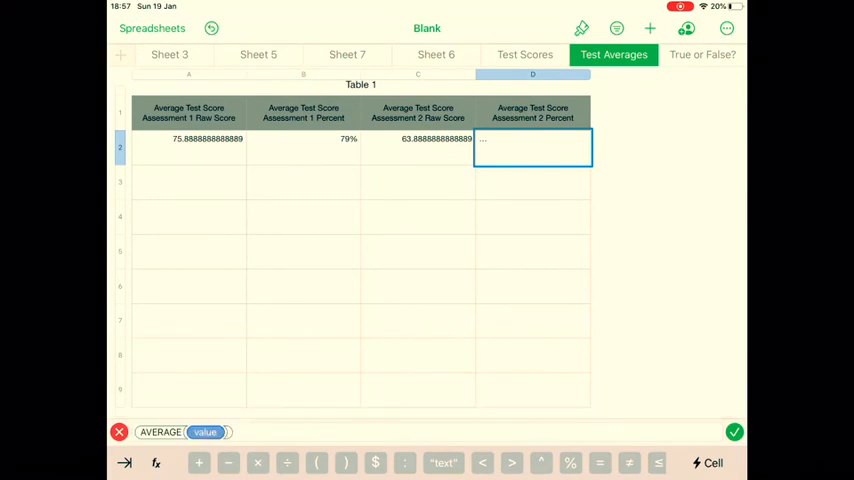
click(524, 54)
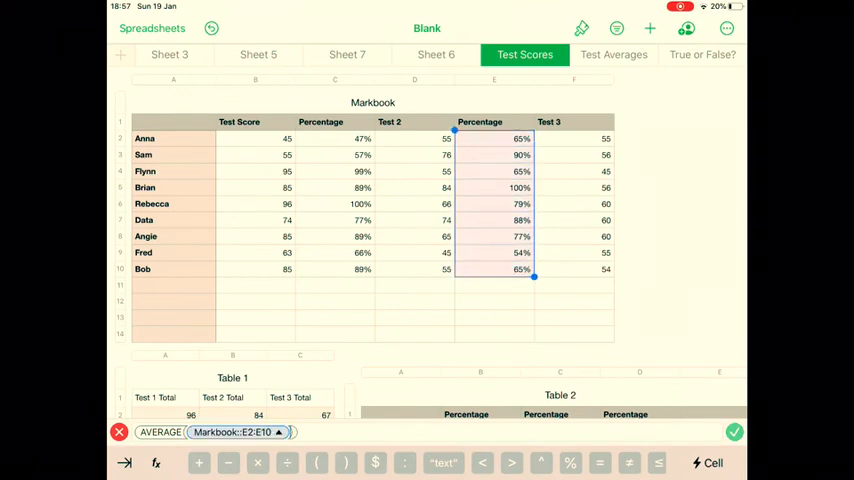
click(612, 54)
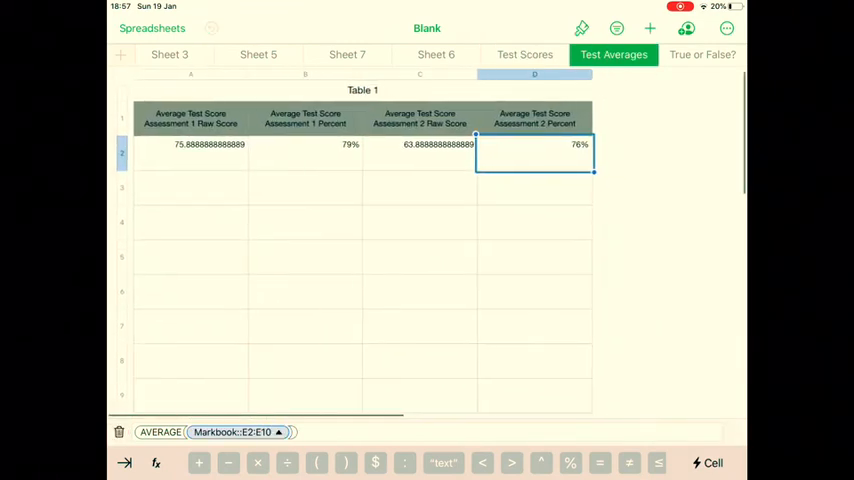